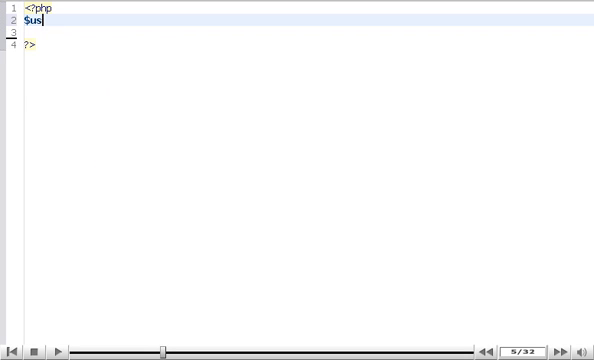
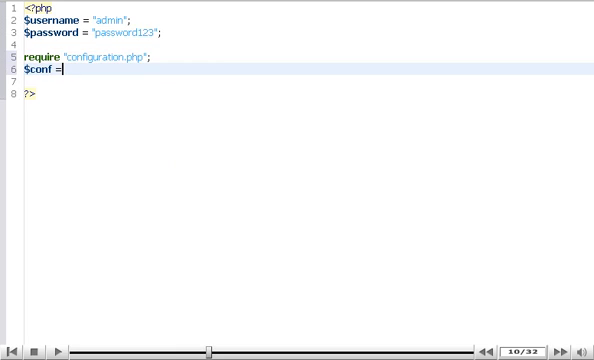
Step: Instantiate $conf = new JConfig() and open $link via mysql_connect with $conf->host, user and password
type("new JConfig")
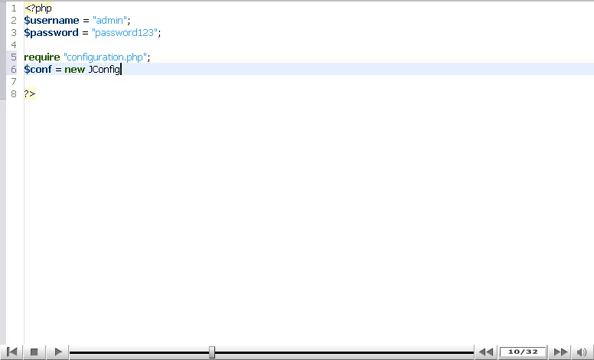
type("();")
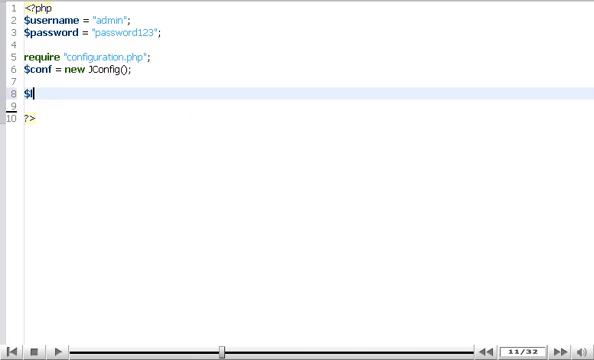
type("link = mysql_")
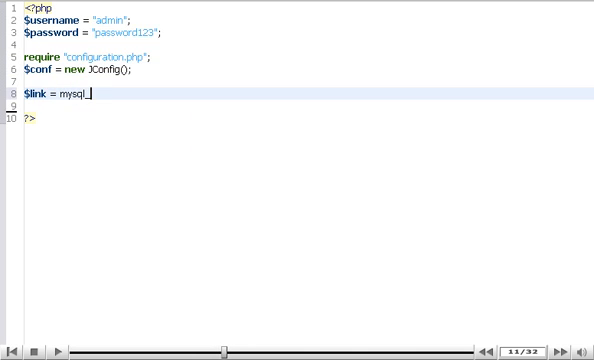
type("connect();")
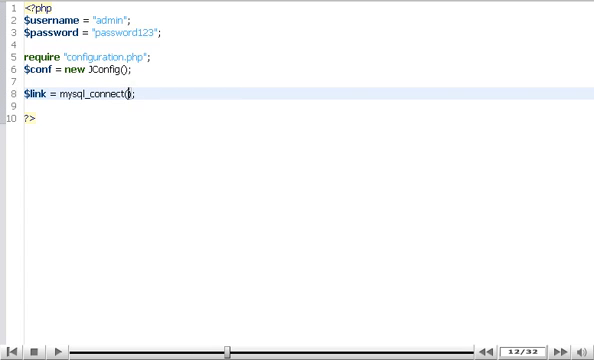
type("$conf->host, $conf->user,")
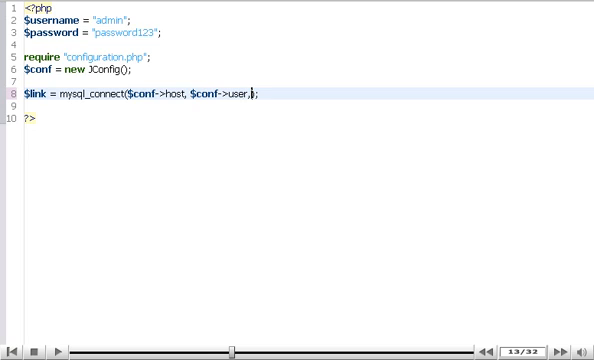
type("$conf->passwor")
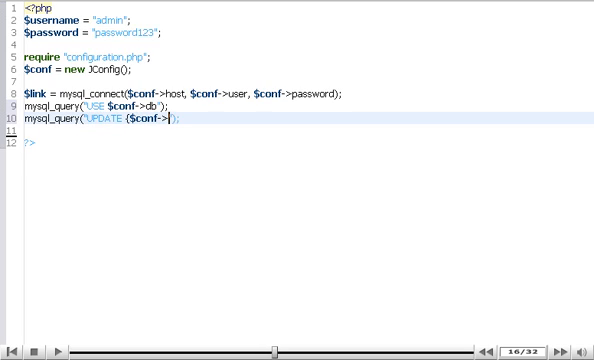
Step: Write the UPDATE on {$conf->dbprefix}users setting password = MD5(...)
type("dbprefix}users SET passwo")
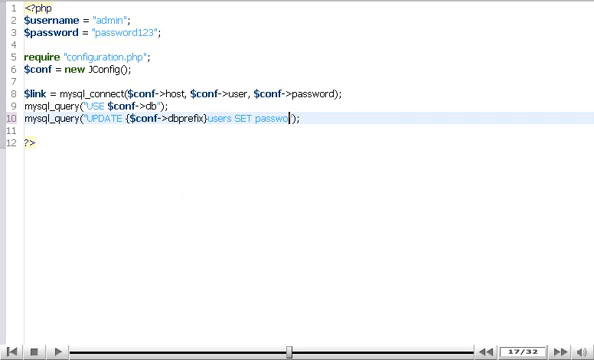
type("= MD5('$password') WHERE usernam")
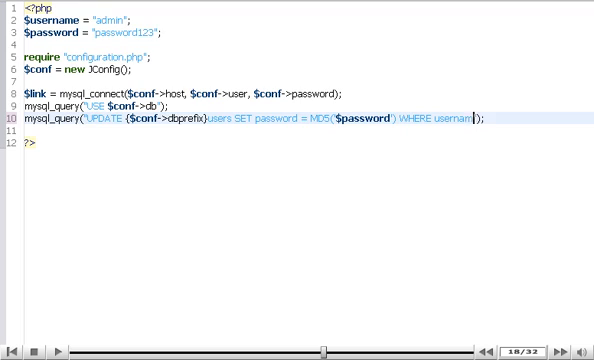
Step: Finish the query with WHERE username = '$username' and add mysql_close($link)
type("= '$username")
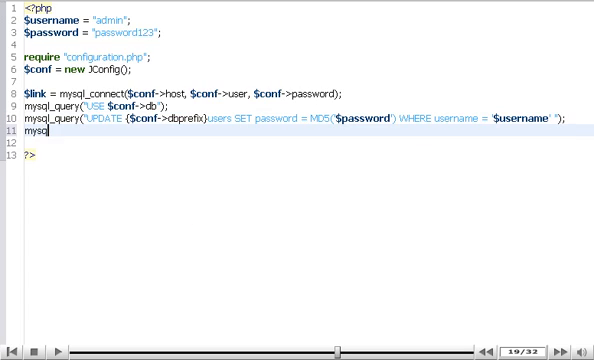
type("_close($link)")
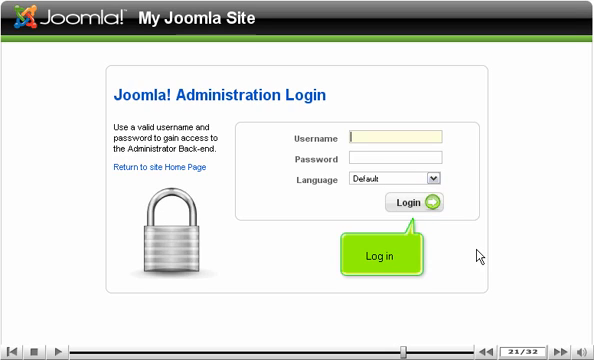
Step: Sign in to the Administration Login as admin with the reset password
type("admin")
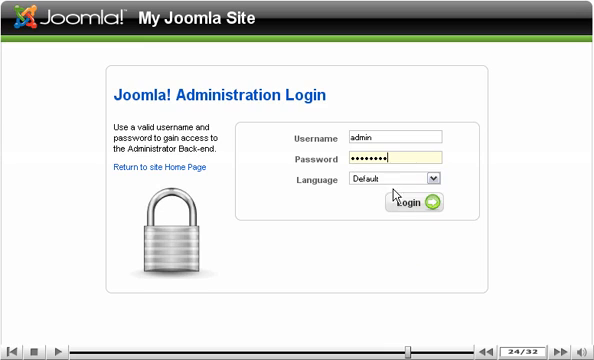
left_click(406, 204)
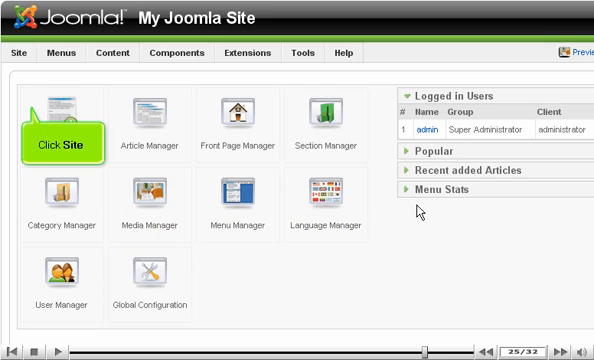
mouse_move(222, 136)
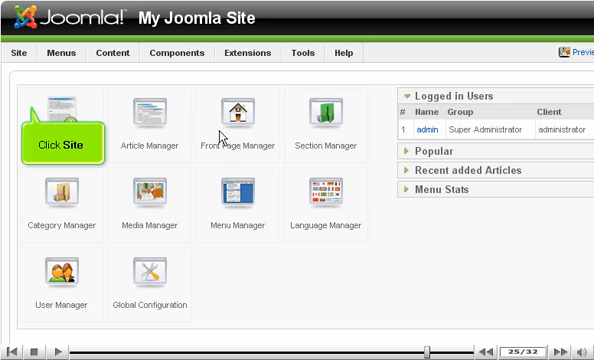
Step: Via Site > User Manager, edit the Administrator account with a new password and save it
left_click(20, 54)
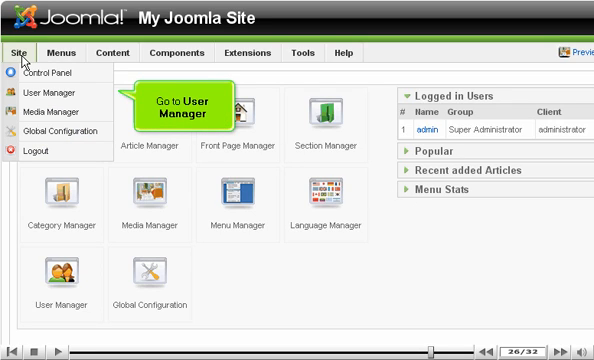
left_click(48, 88)
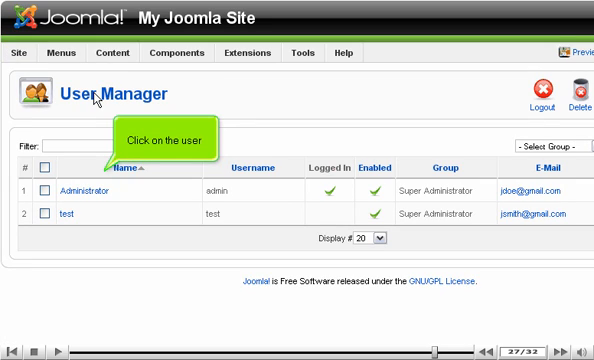
left_click(68, 192)
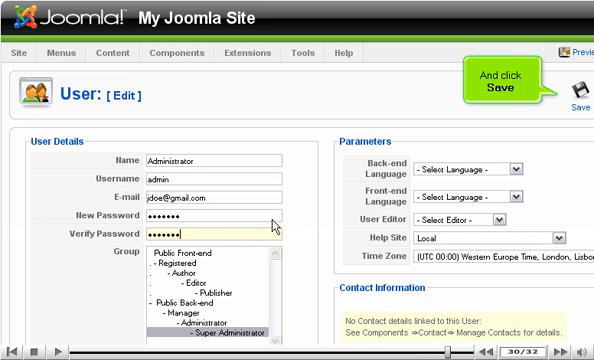
left_click(568, 96)
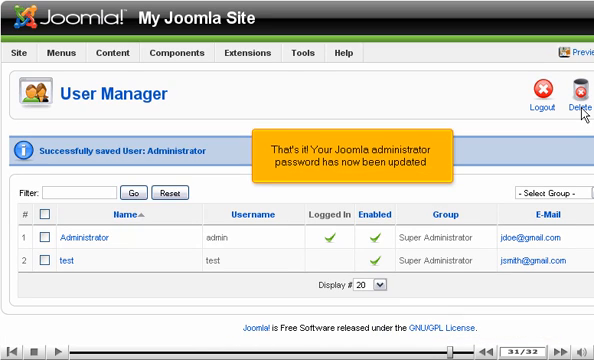